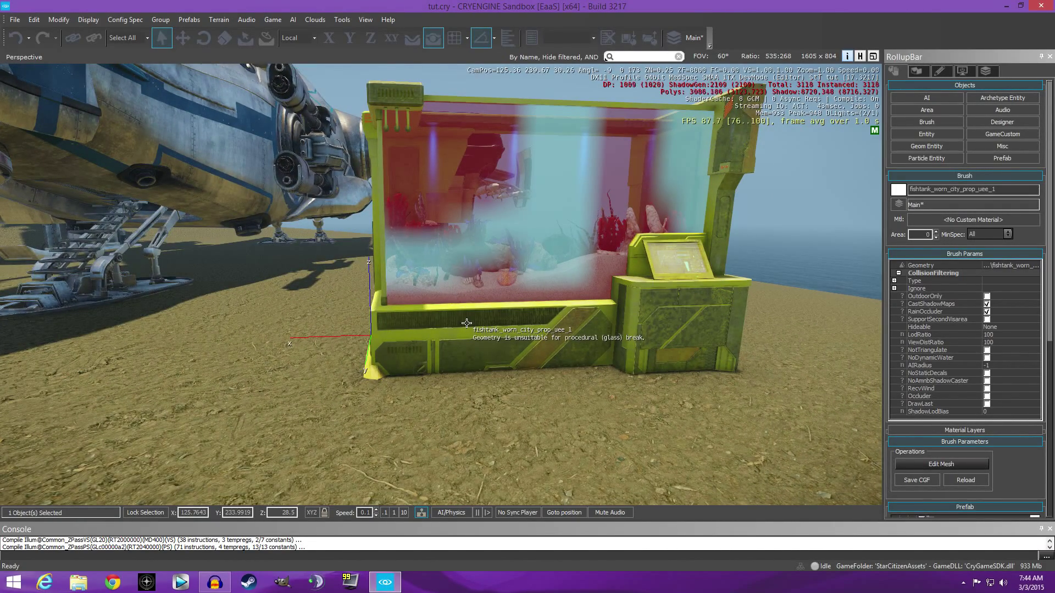
mouse_move(656, 257)
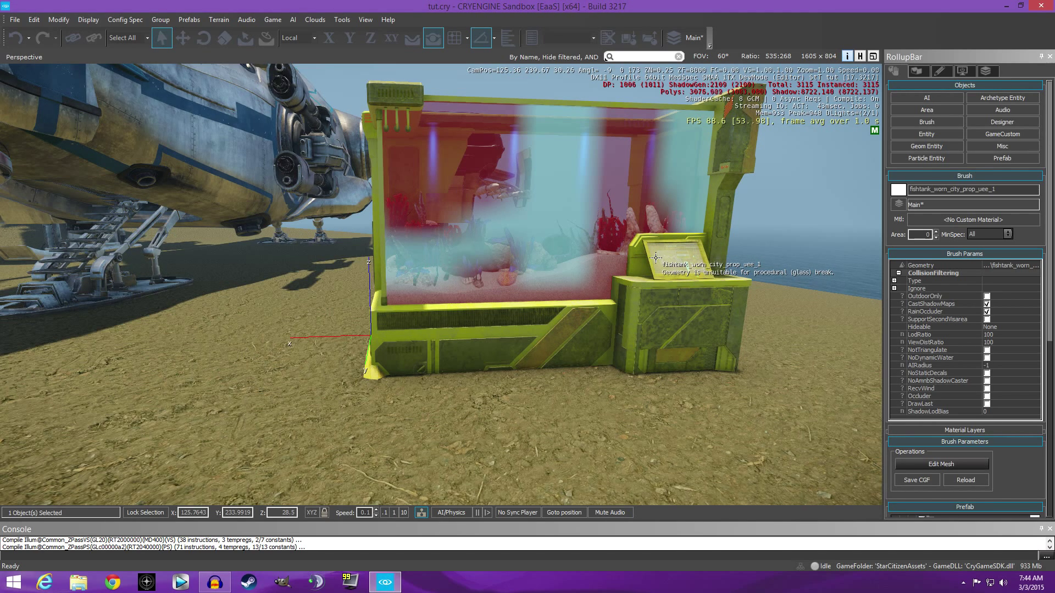